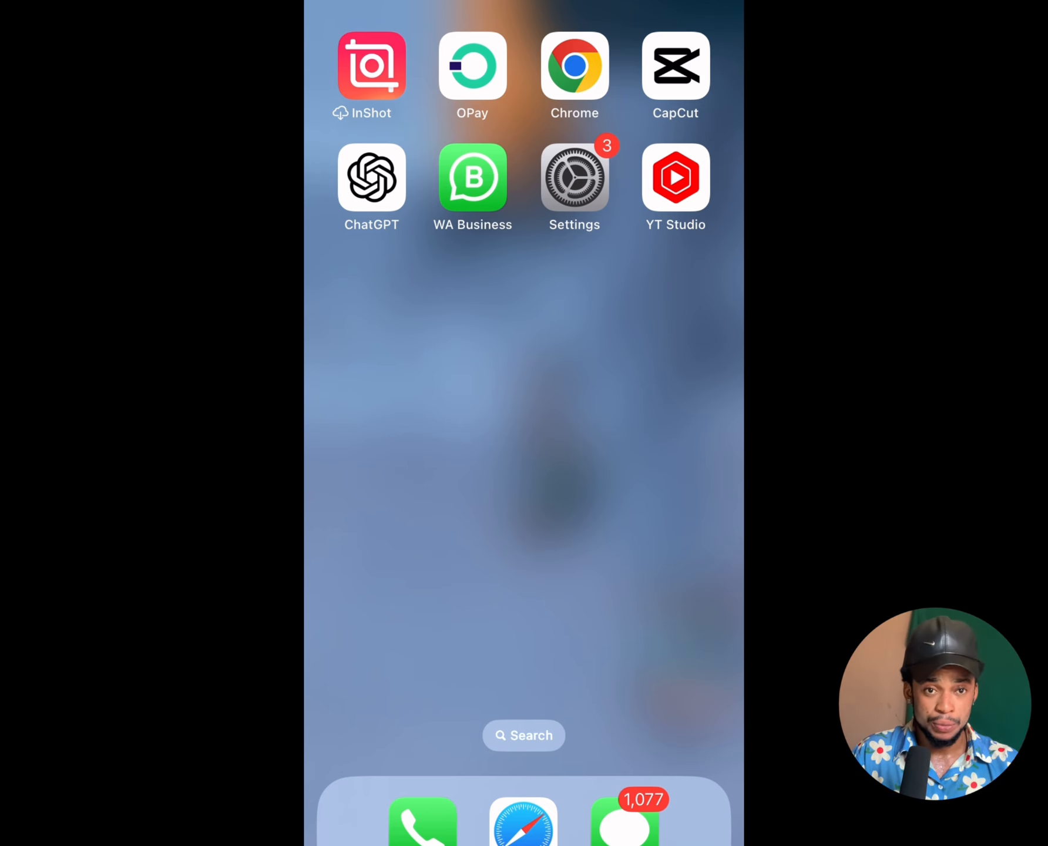
Step: Create a new project in CapCut with the road-and-hills photo from Photos as the main clip
left_click(676, 66)
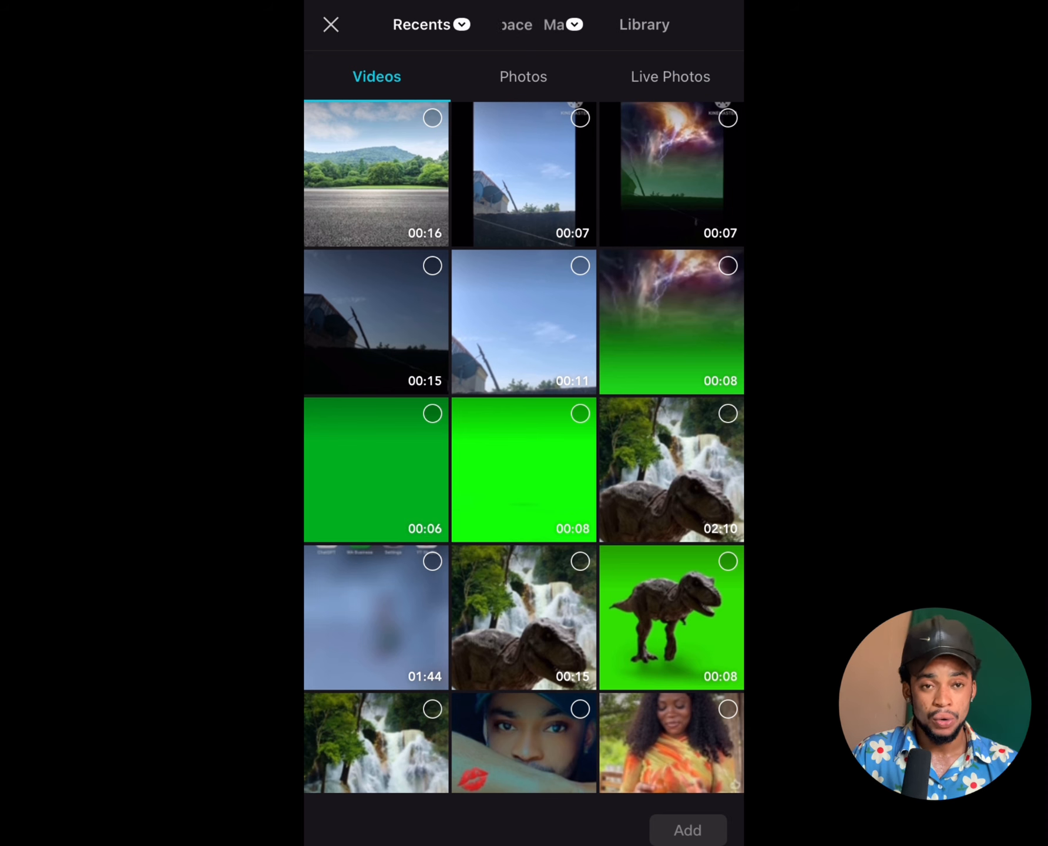
left_click(523, 77)
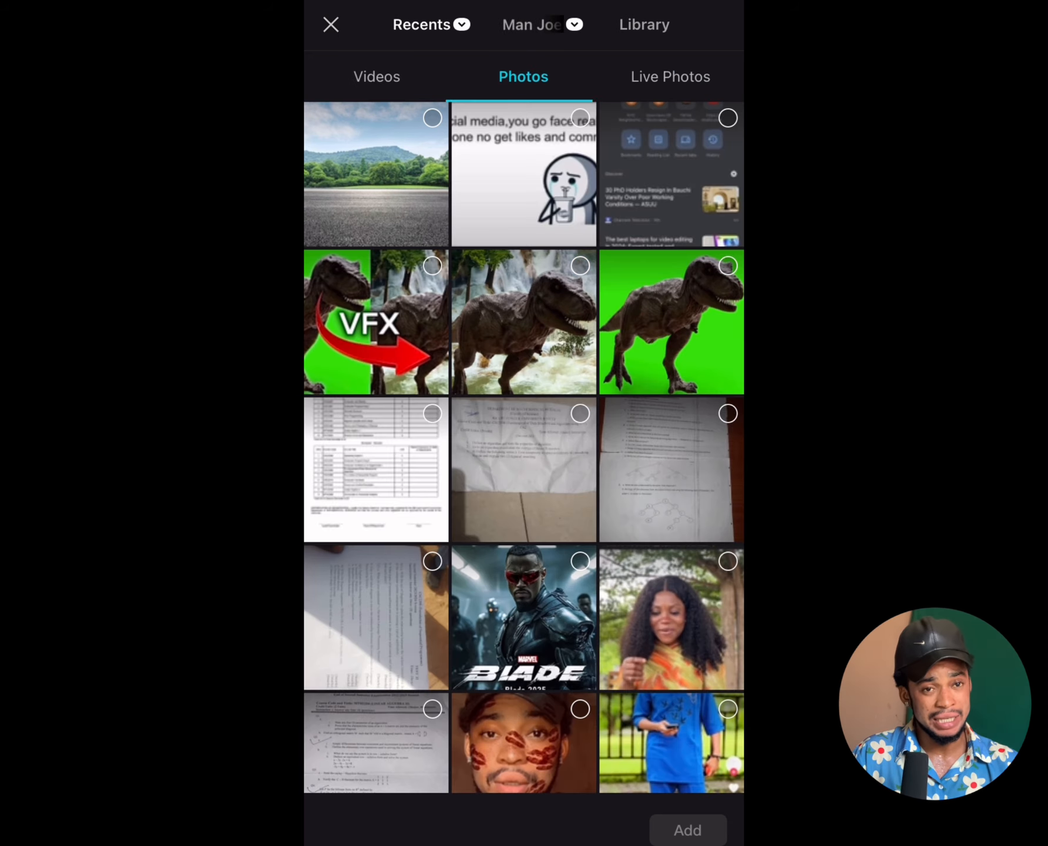
left_click(376, 174)
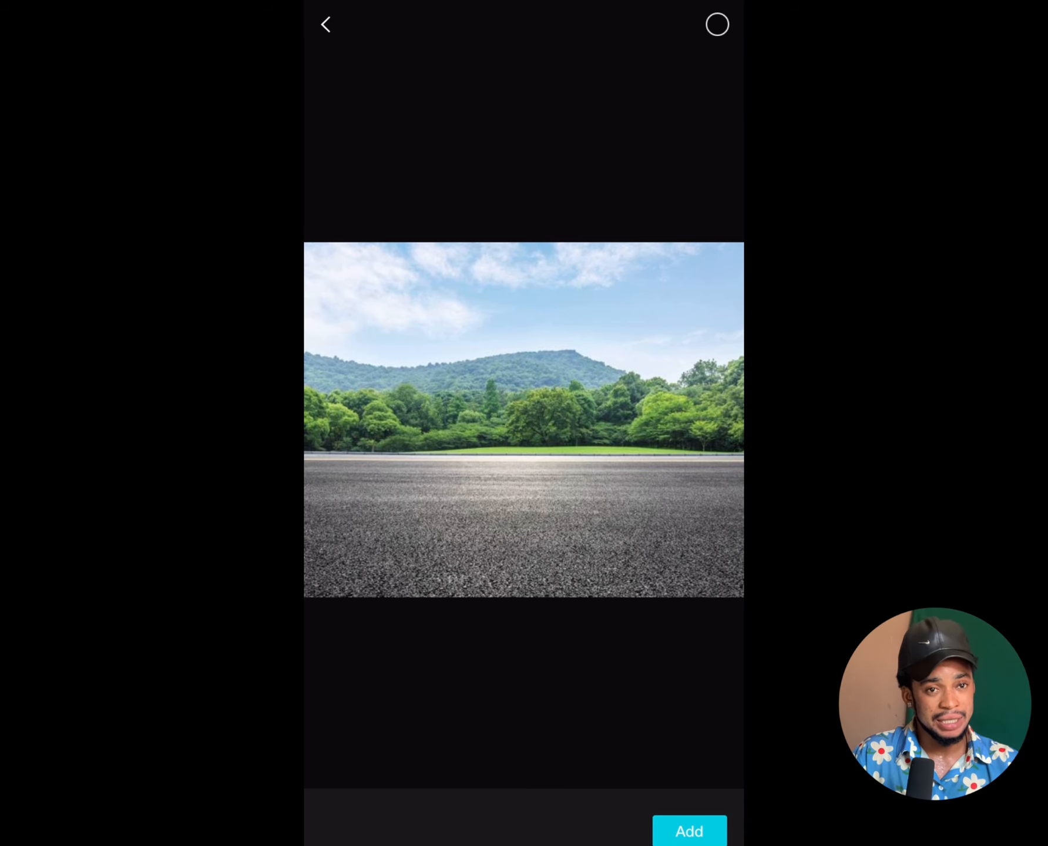
left_click(690, 831)
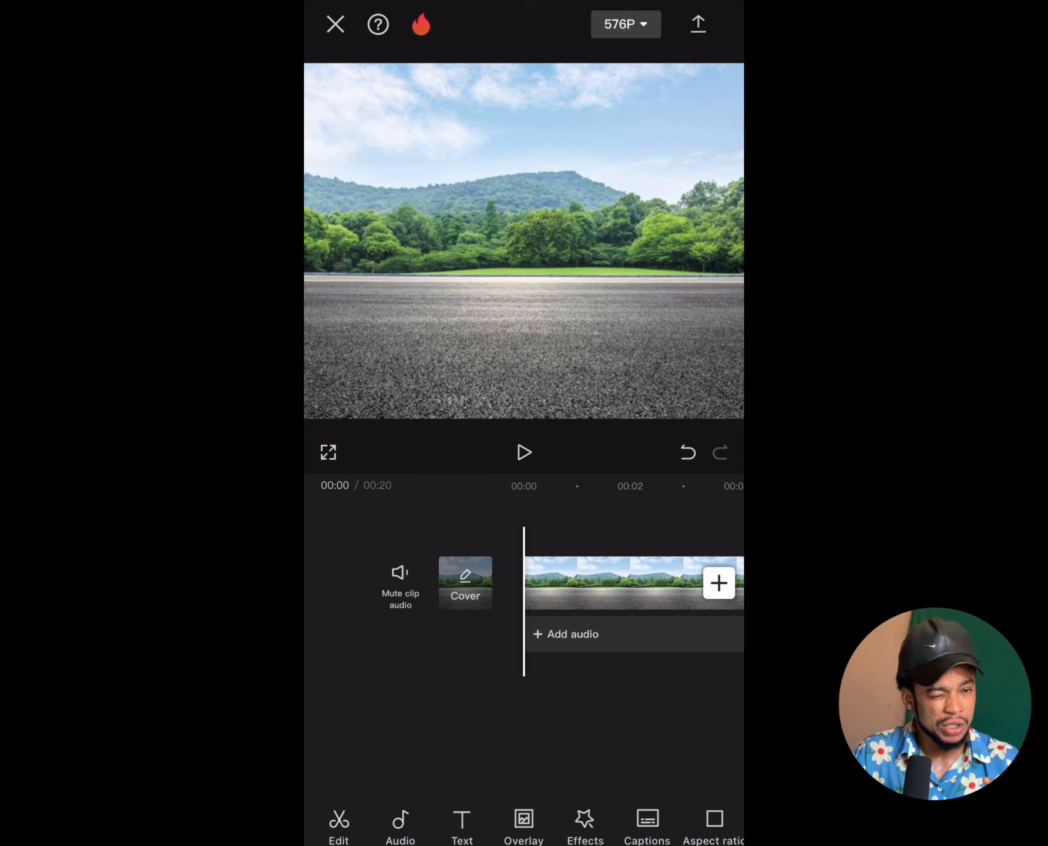
Step: Add the green-screen red car crash video as an overlay above the road photo
left_click(719, 582)
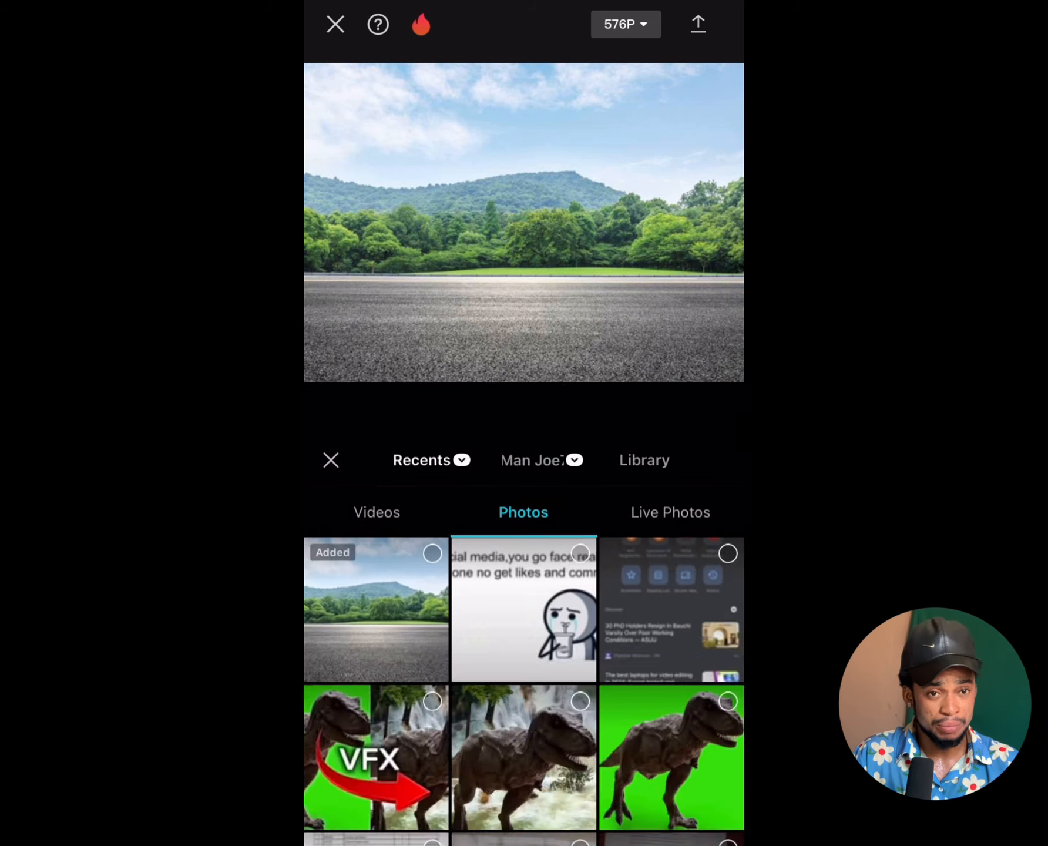
scroll("up", 3)
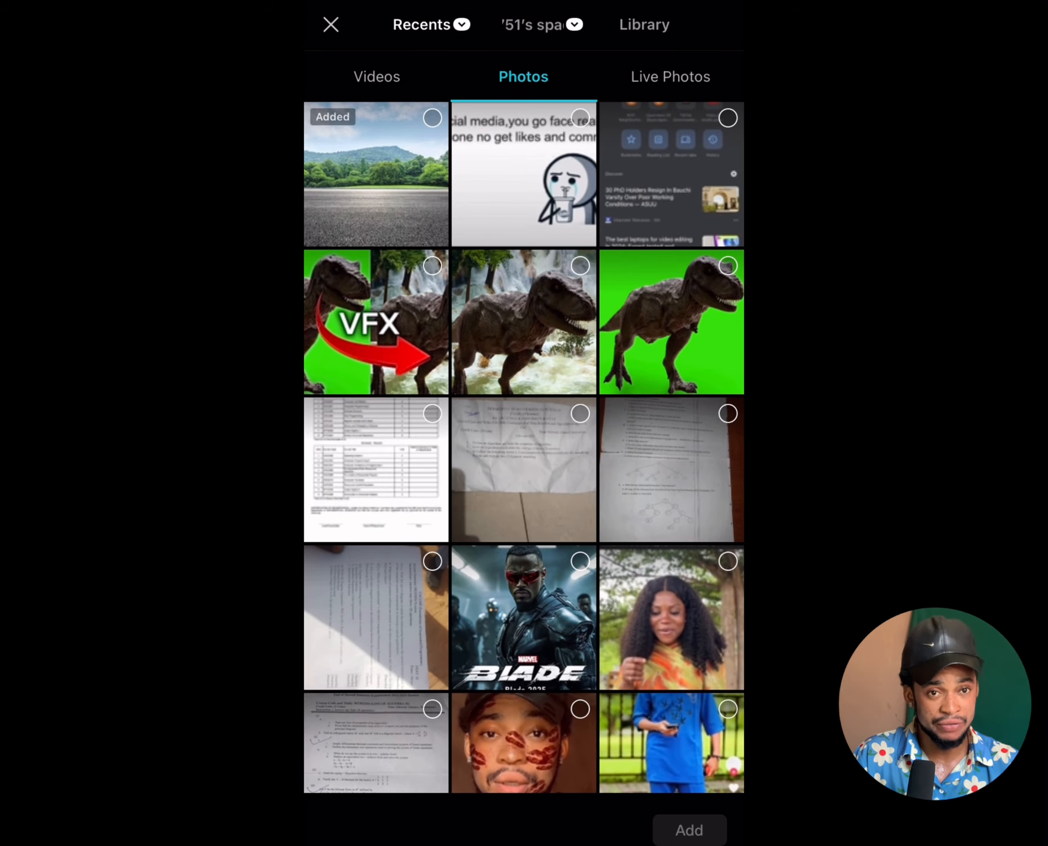
left_click(376, 76)
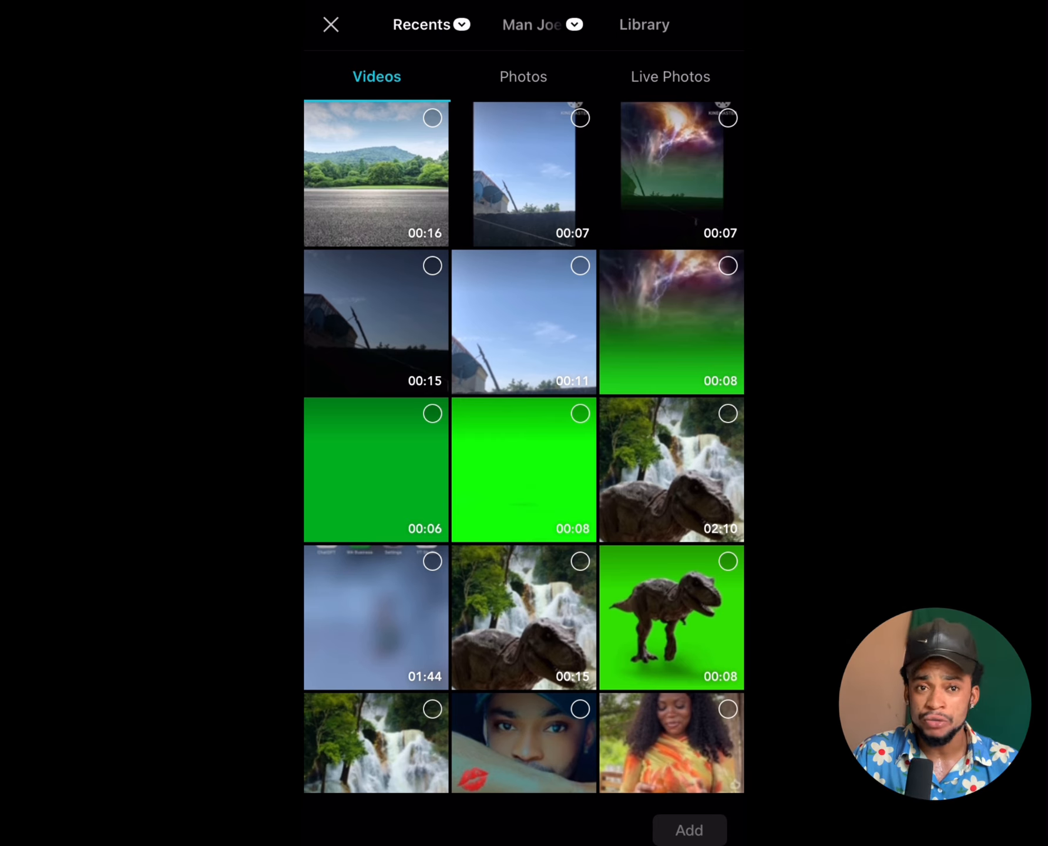
left_click(523, 470)
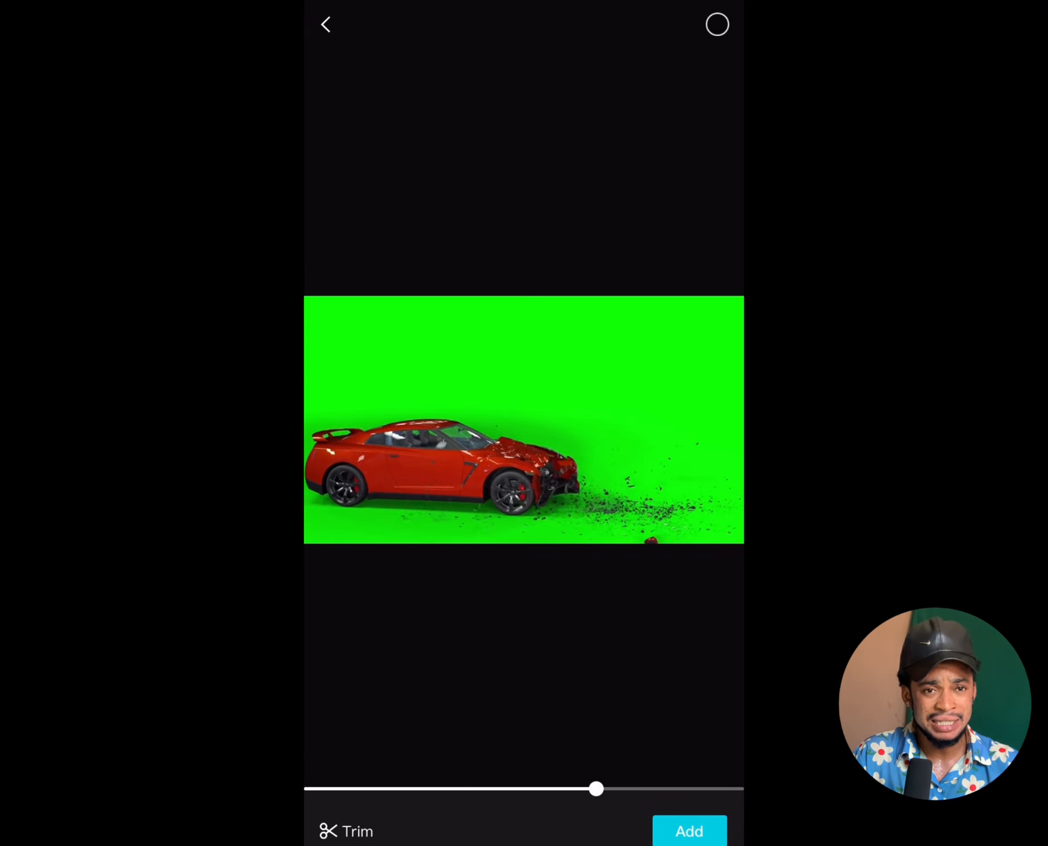
left_click(688, 831)
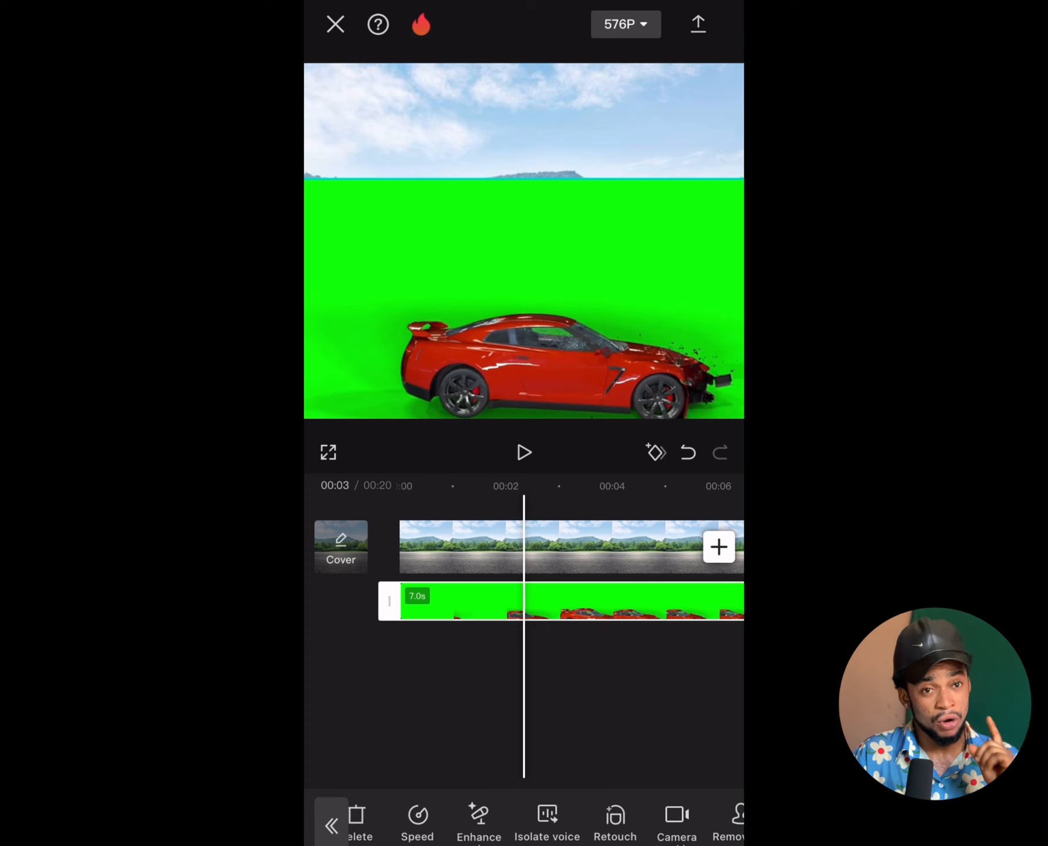
Step: Apply Remove BG chroma key on green to the red car overlay and confirm it
scroll("left", 3)
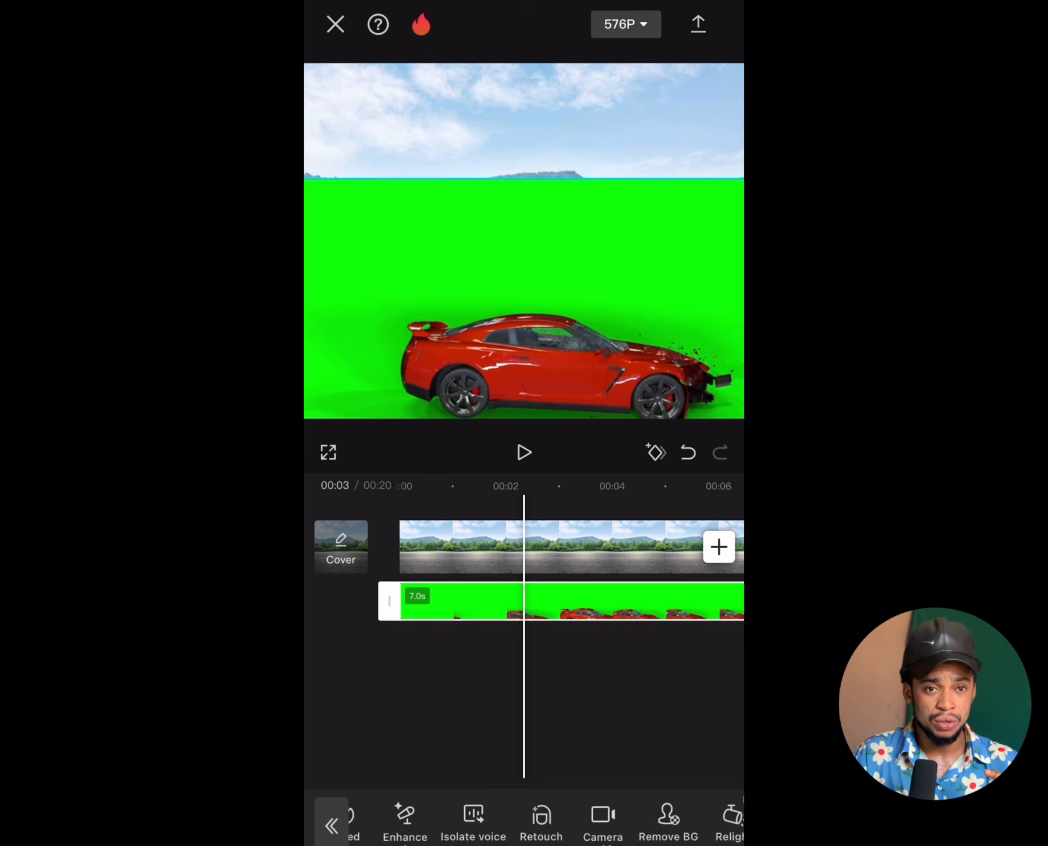
left_click(668, 822)
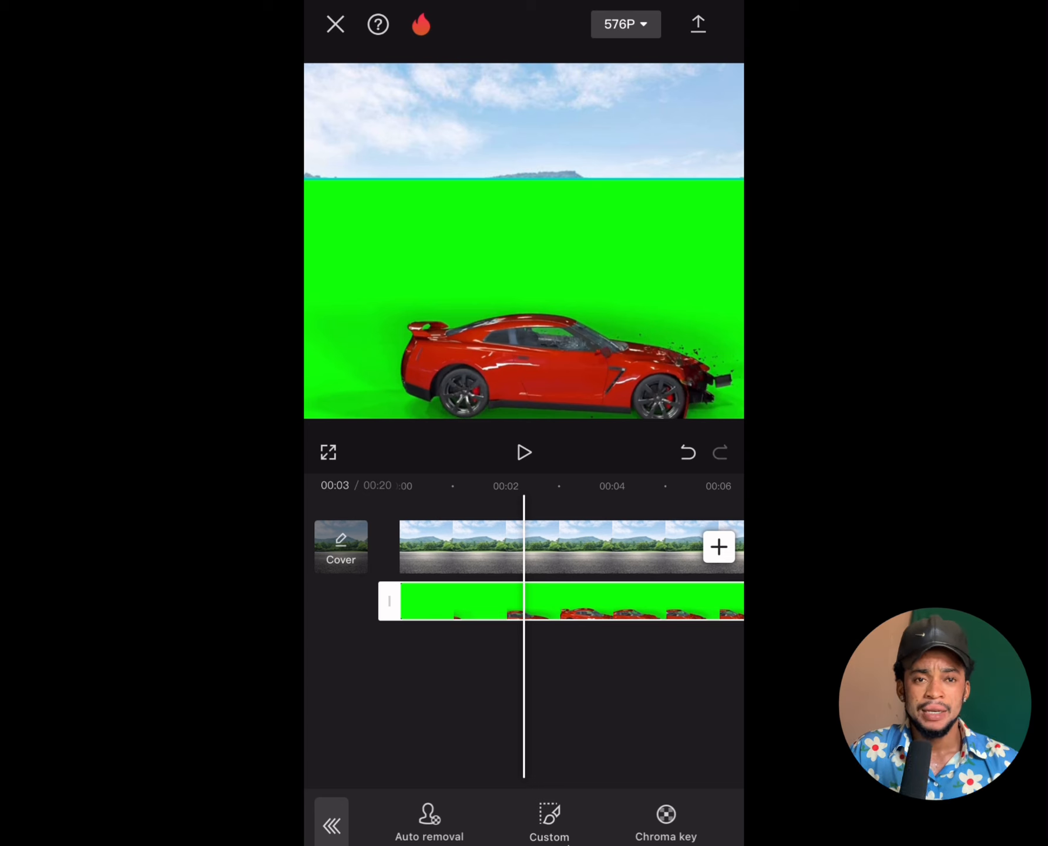
left_click(667, 820)
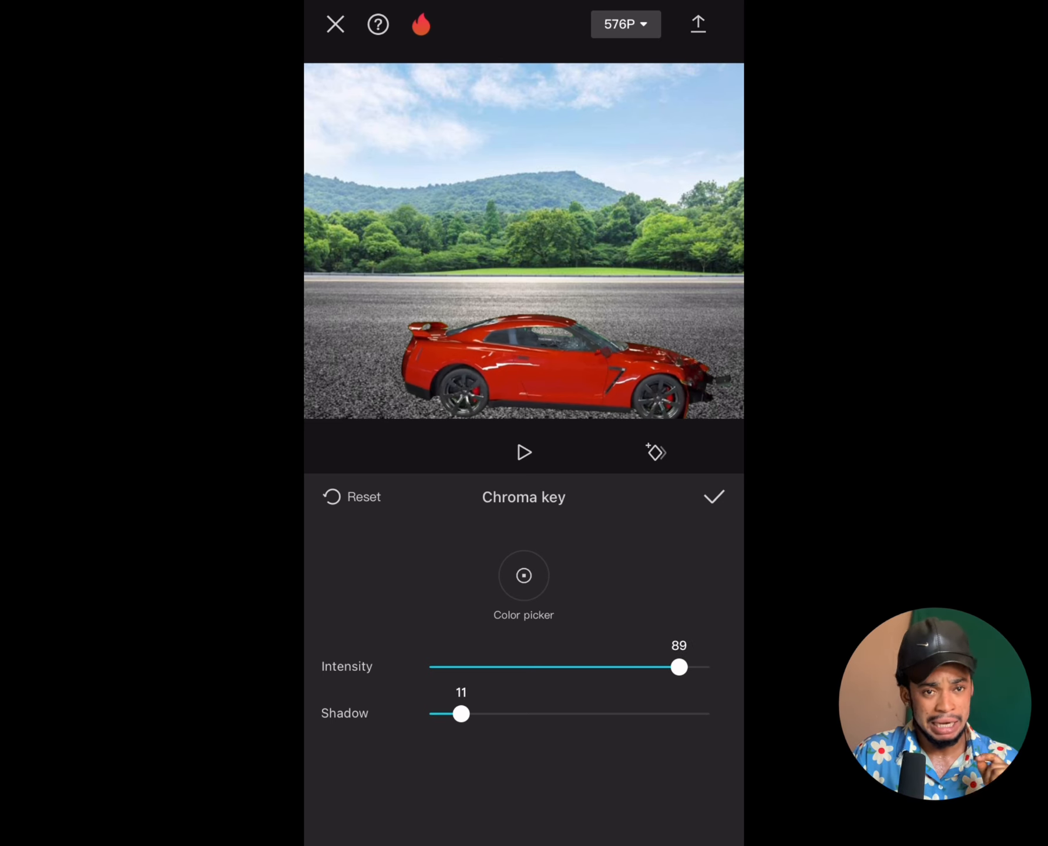
left_click(713, 497)
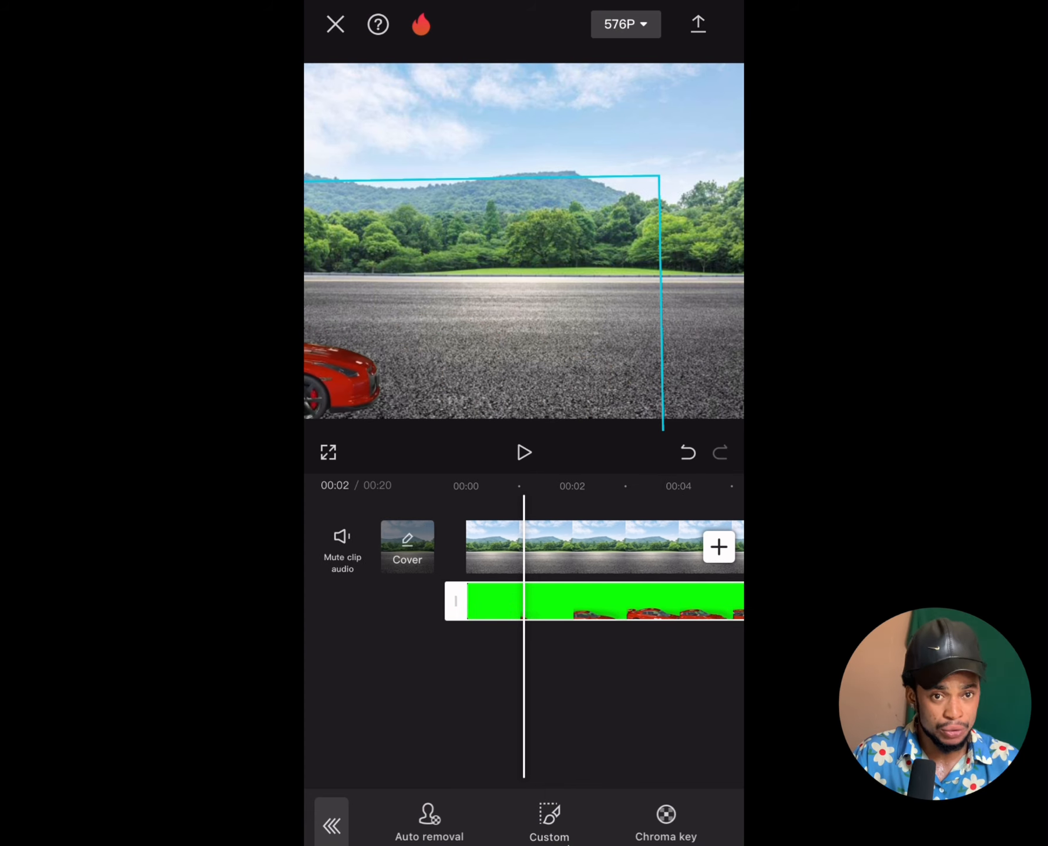
Step: Leave the background-removal options and return to the red car overlay's toolbar
left_click(524, 453)
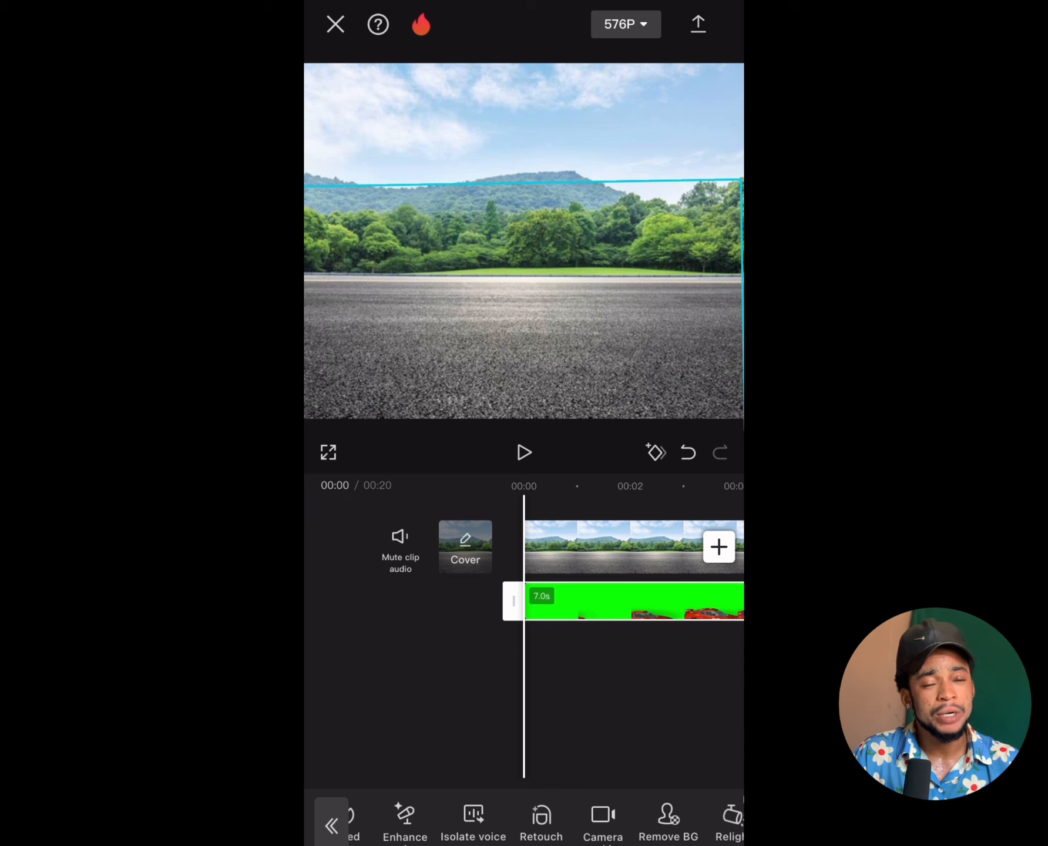
Step: Add the green-screen white car crash video as a second overlay
left_click(719, 547)
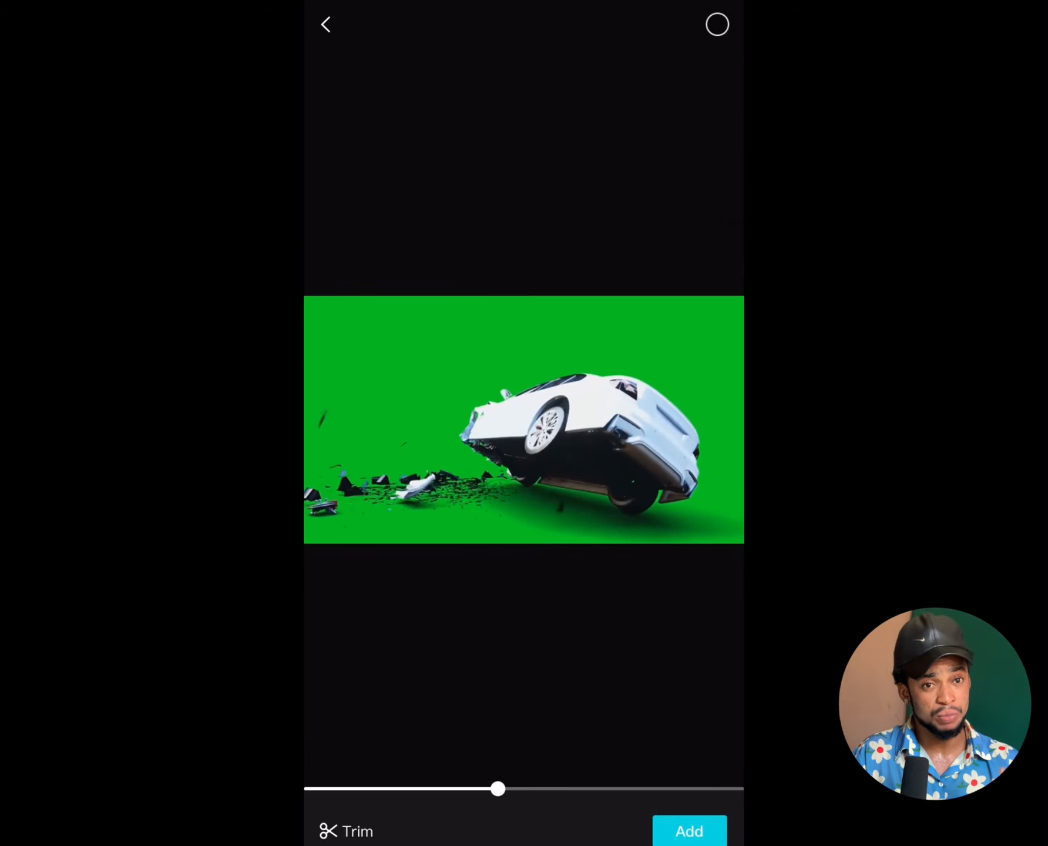
left_click(688, 831)
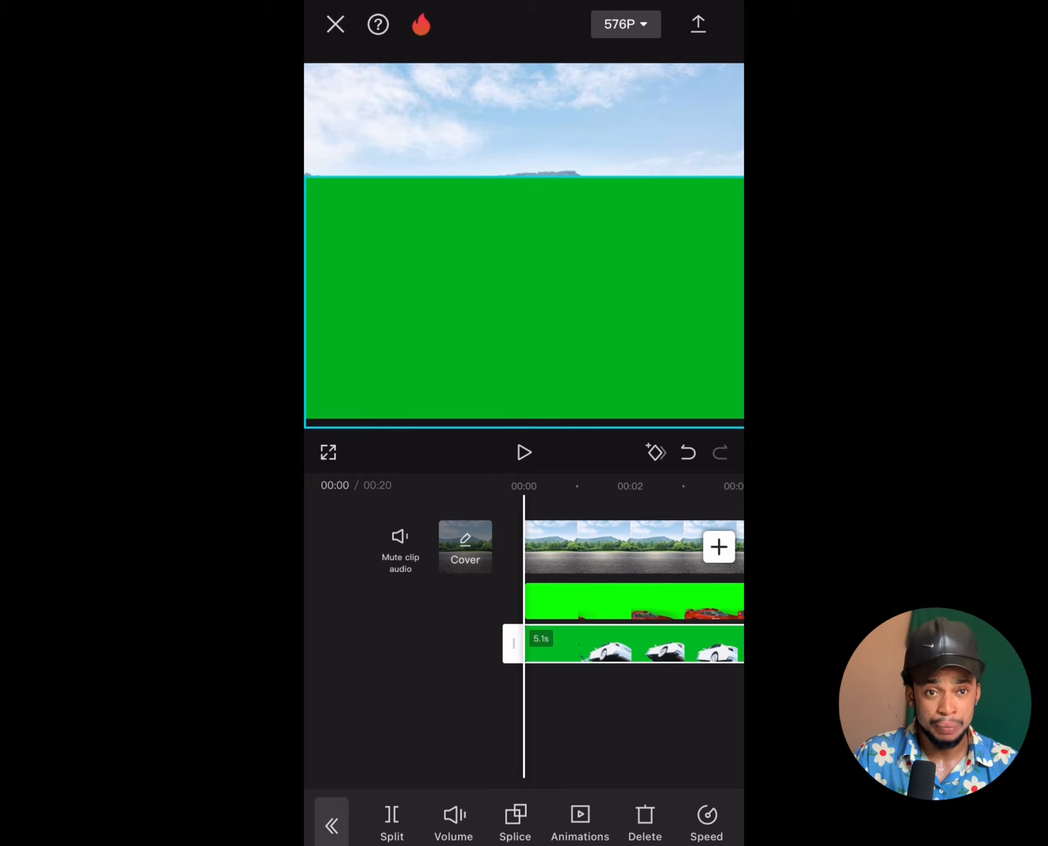
Step: Chroma-key the white car clip's green, refine Intensity and Shadow, then play the two-car crash
scroll("left", 3)
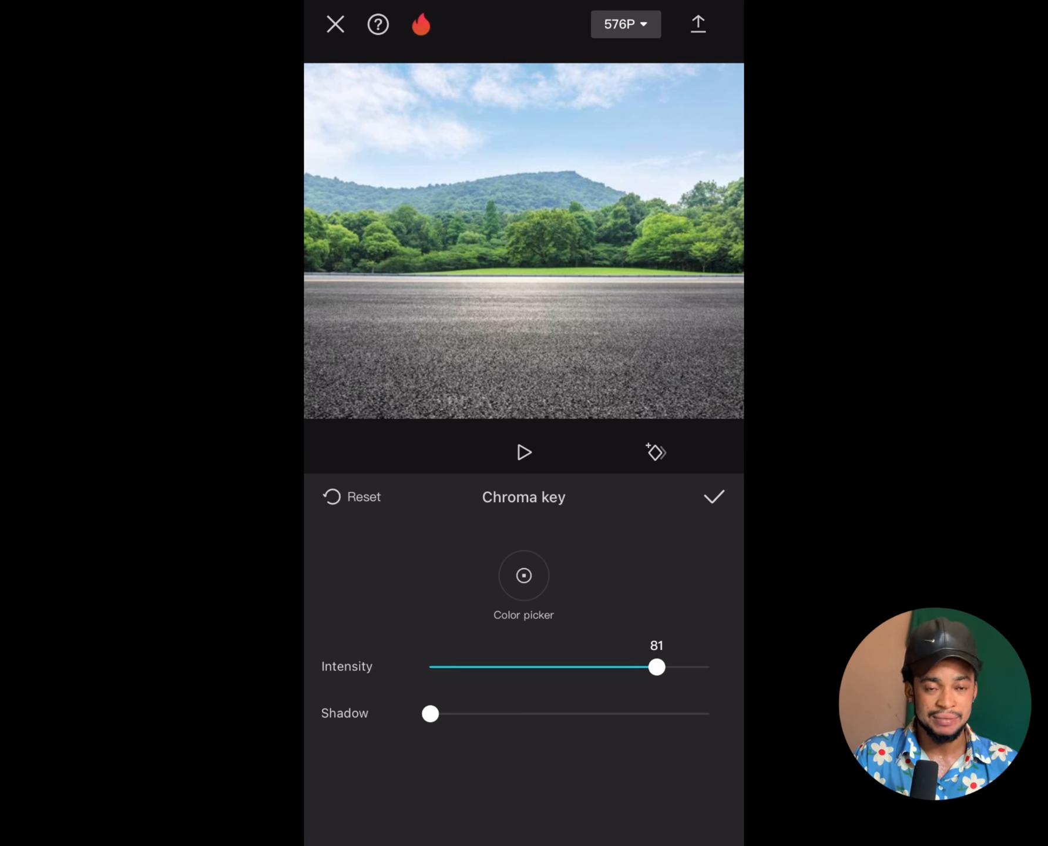
left_click(714, 497)
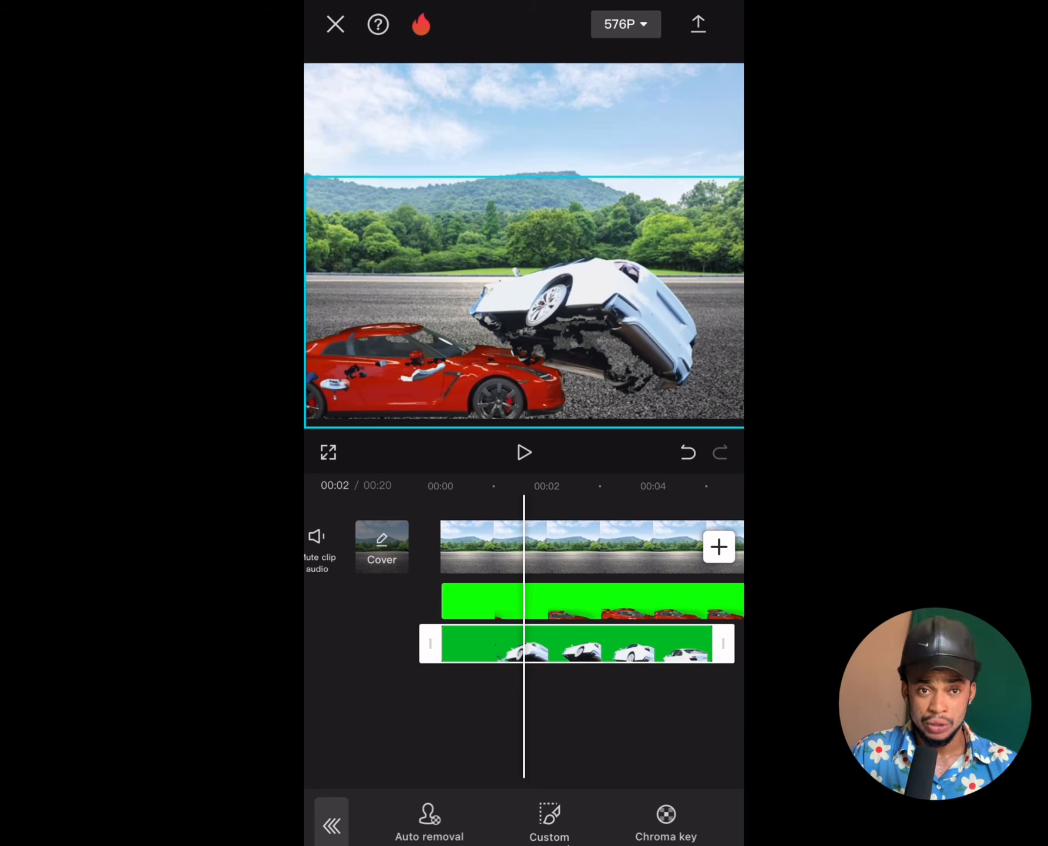
left_click(666, 819)
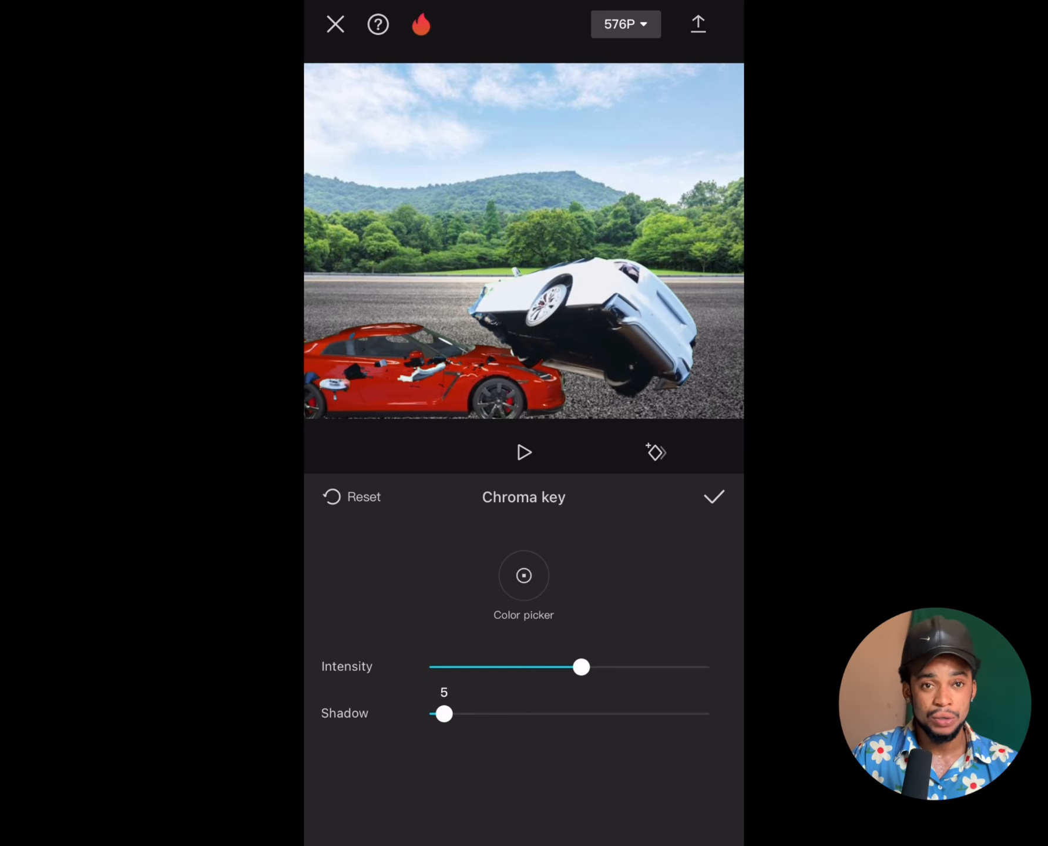
left_click(713, 497)
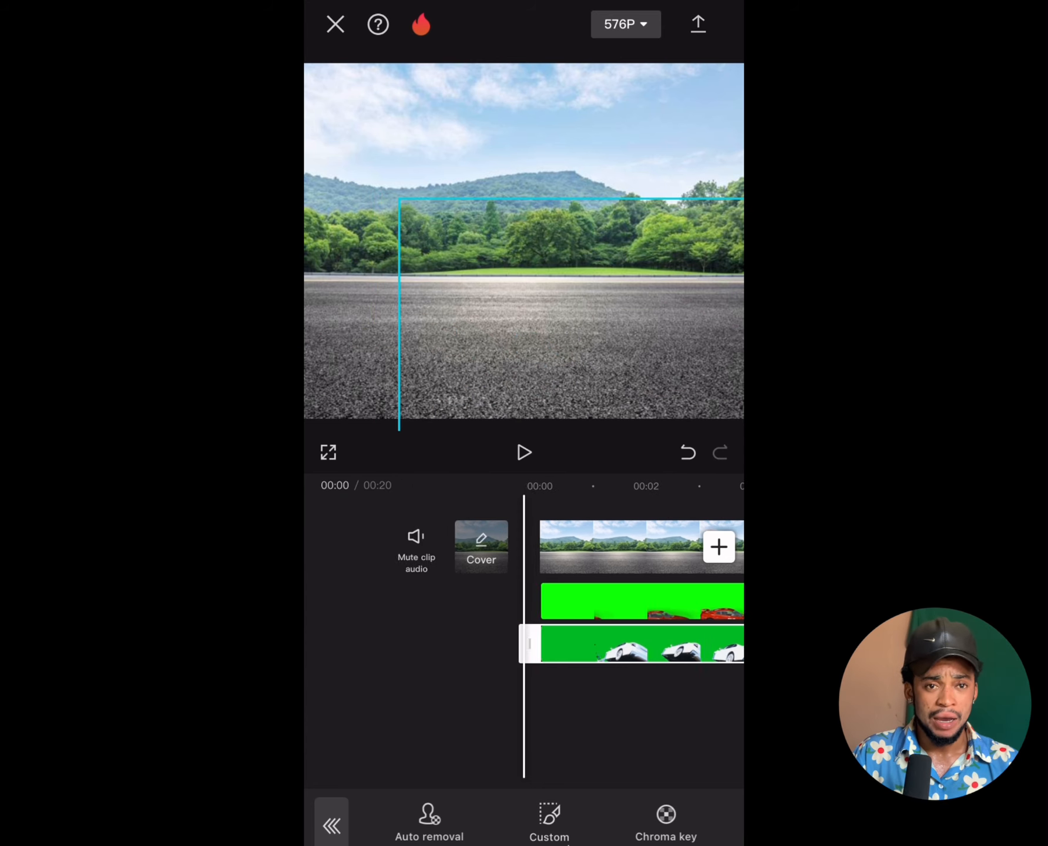
left_click(524, 452)
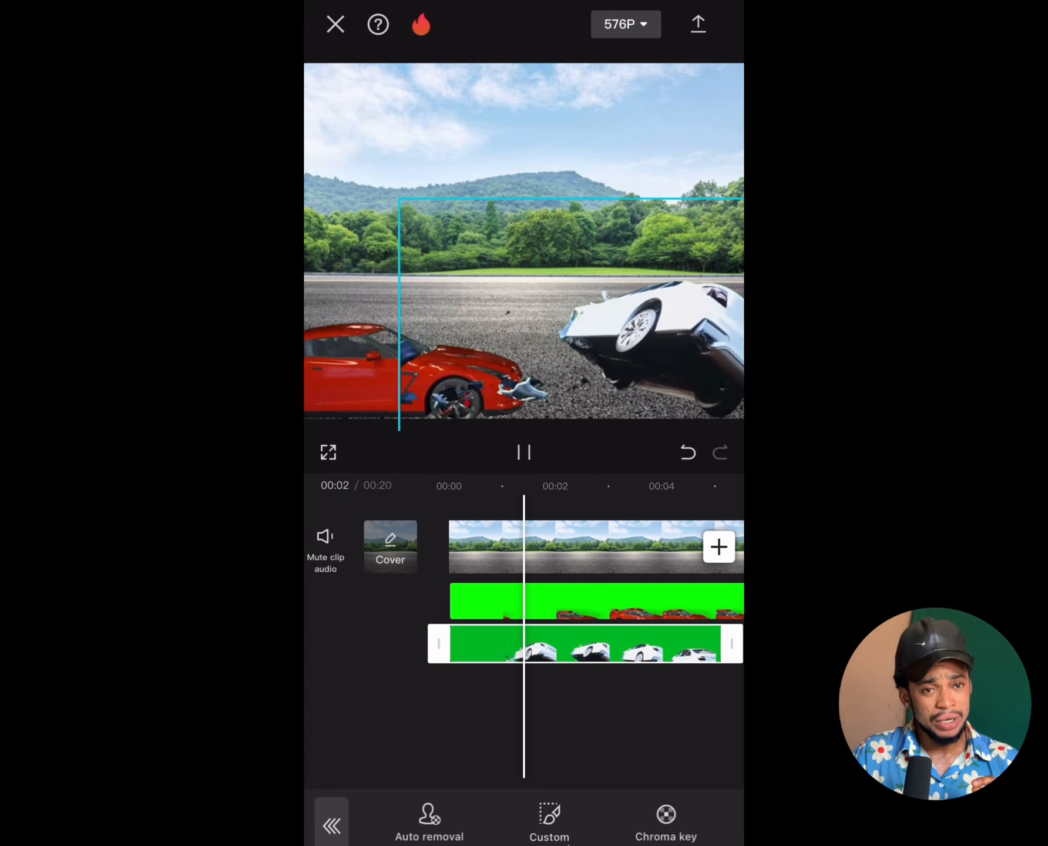